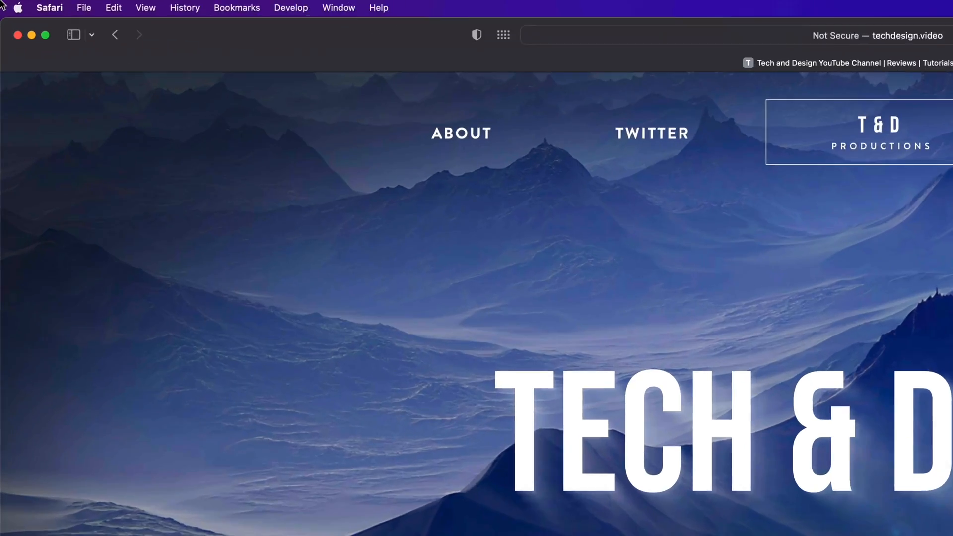
Reveal the Apple menu listing one System Preferences update and App Store updates
click(17, 8)
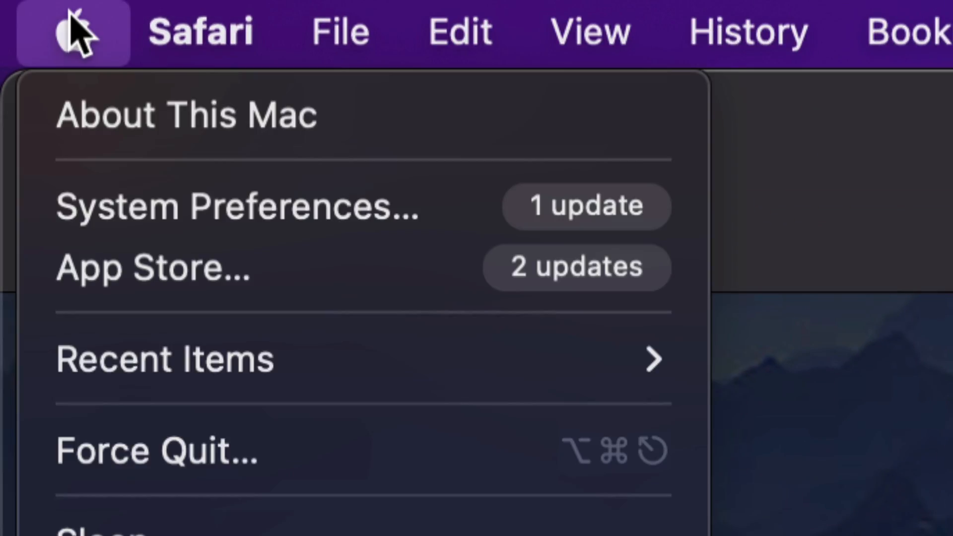
mouse_move(209, 267)
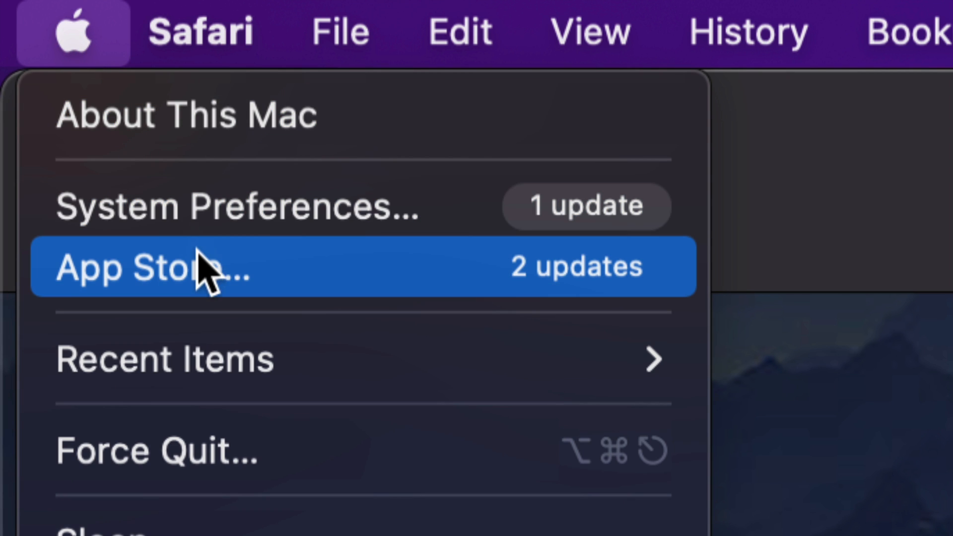
mouse_move(113, 306)
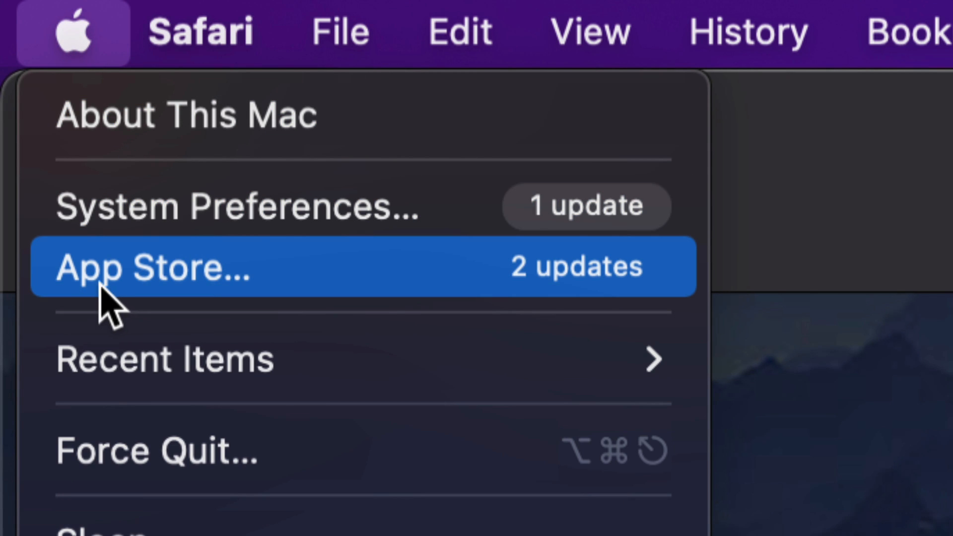
mouse_move(249, 304)
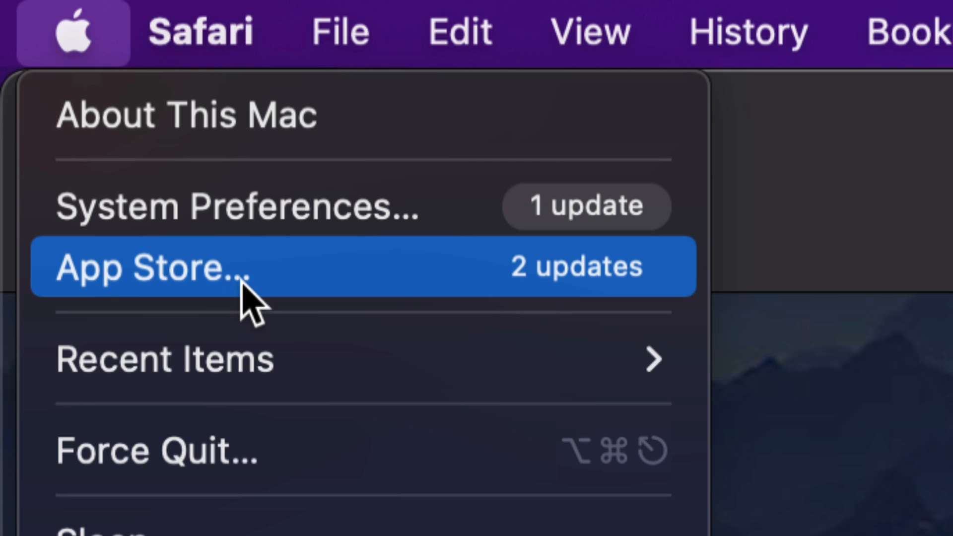
mouse_move(121, 207)
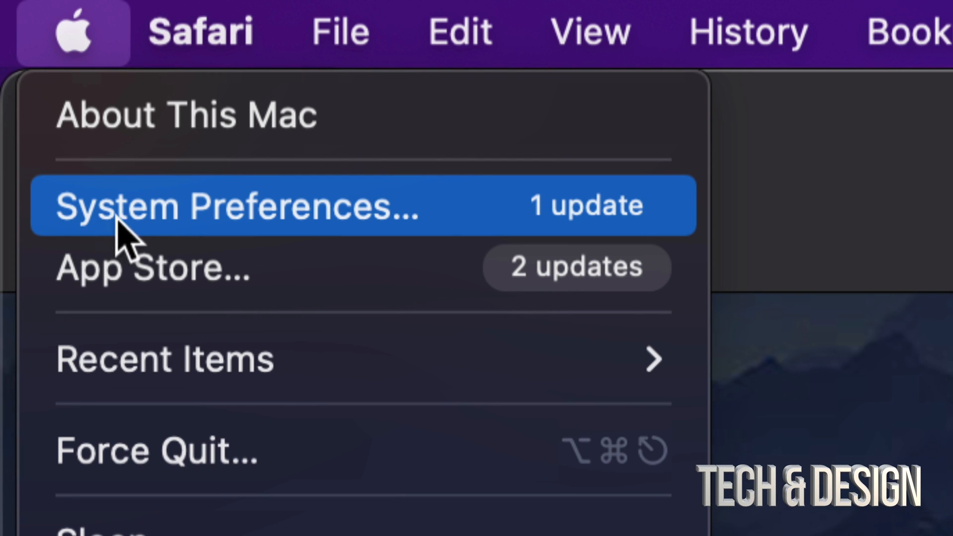
mouse_move(446, 246)
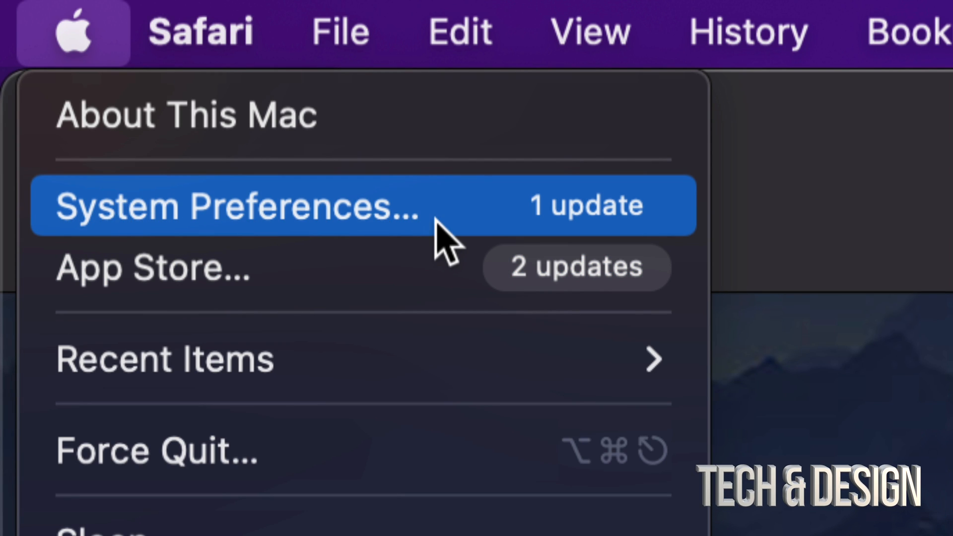
mouse_move(319, 237)
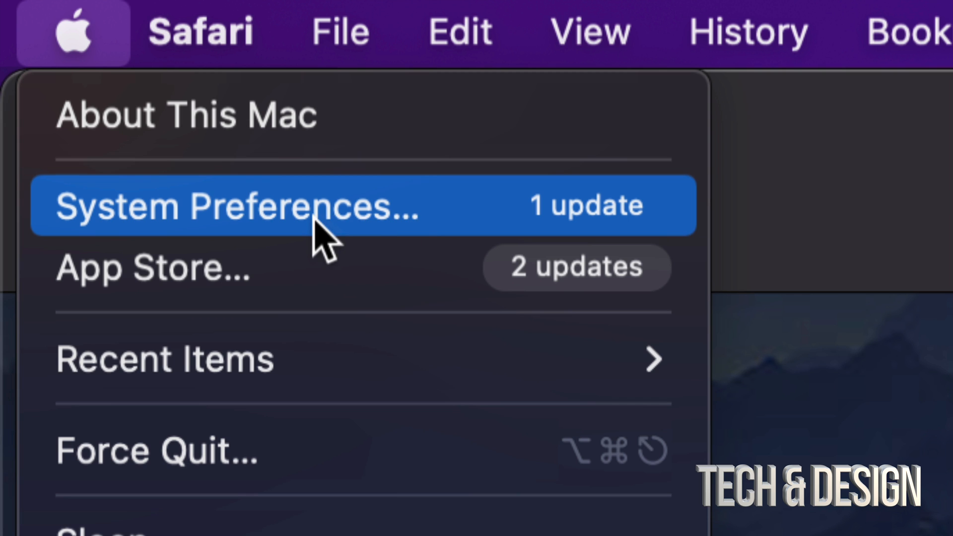
Reach the Software Update pane offering macOS Ventura 13.0 (3.92 GB)
click(237, 205)
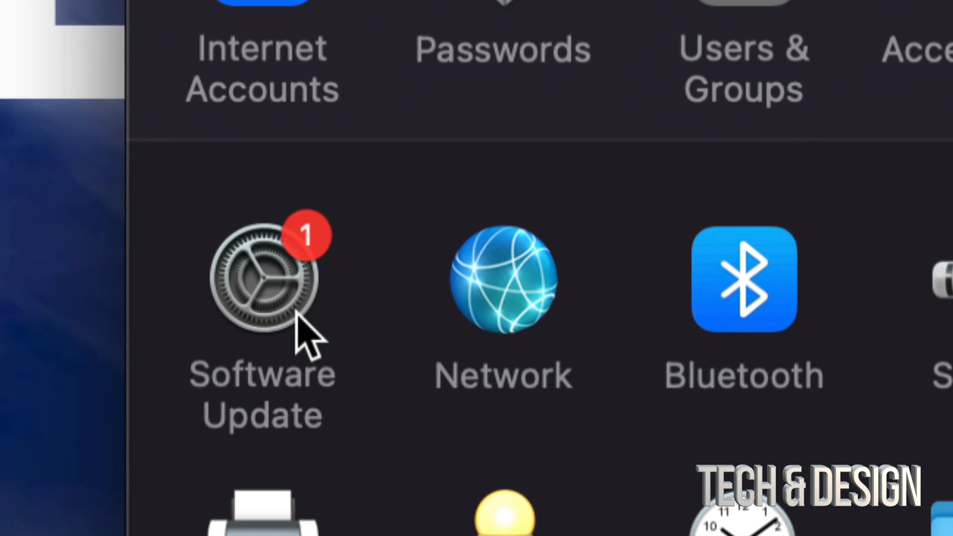
click(261, 280)
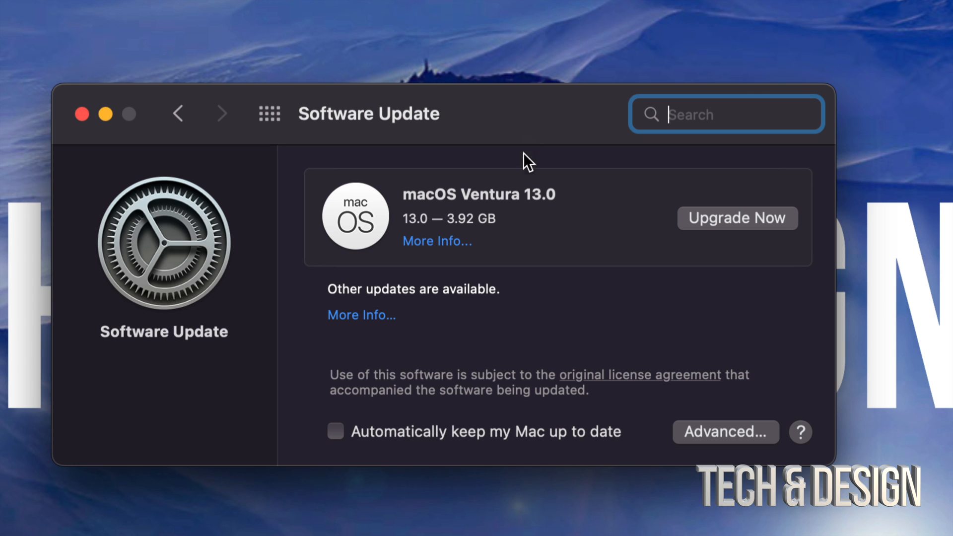
mouse_move(509, 255)
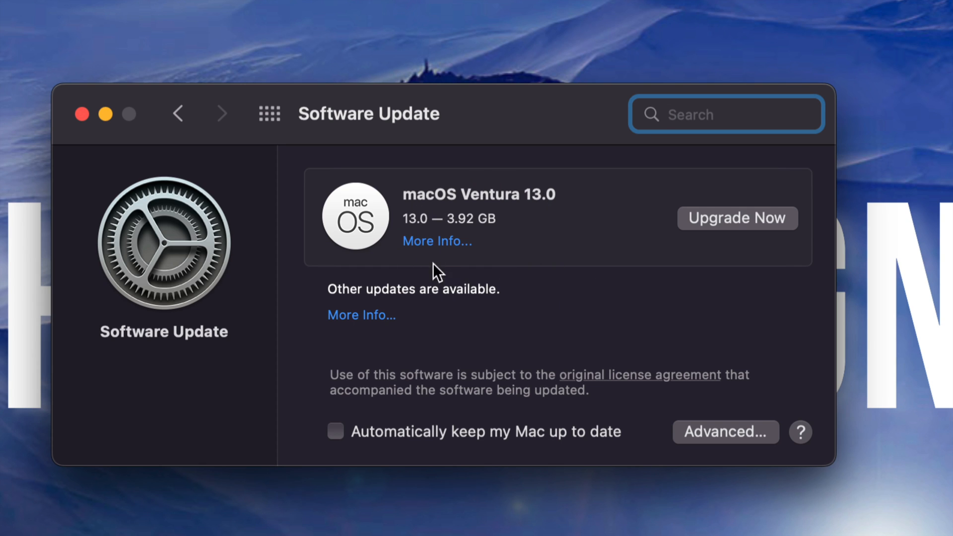
mouse_move(593, 321)
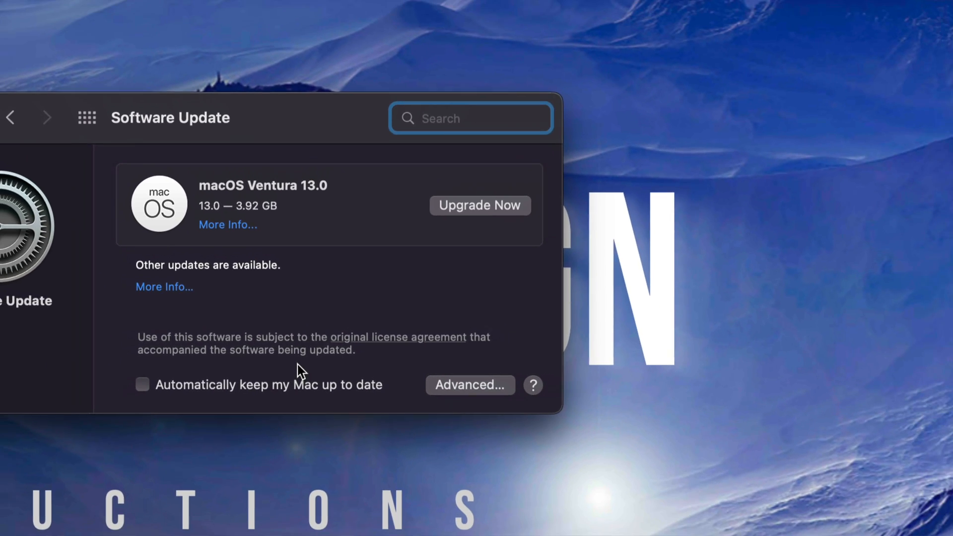
click(470, 385)
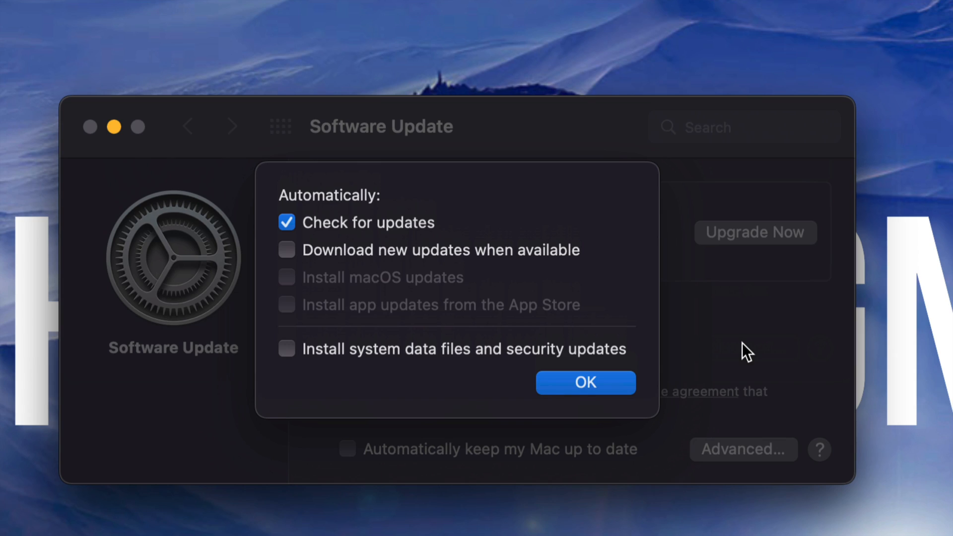
mouse_move(334, 277)
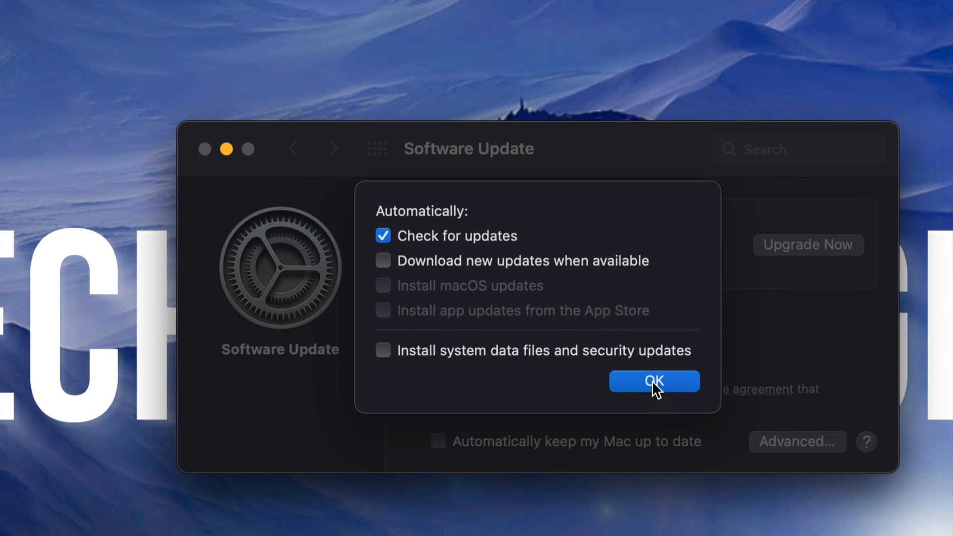
click(654, 381)
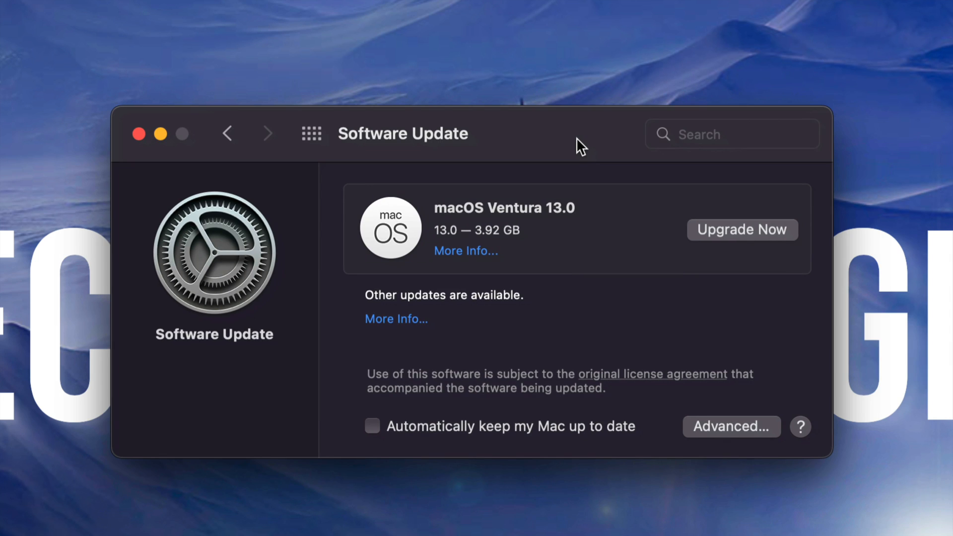
mouse_move(586, 236)
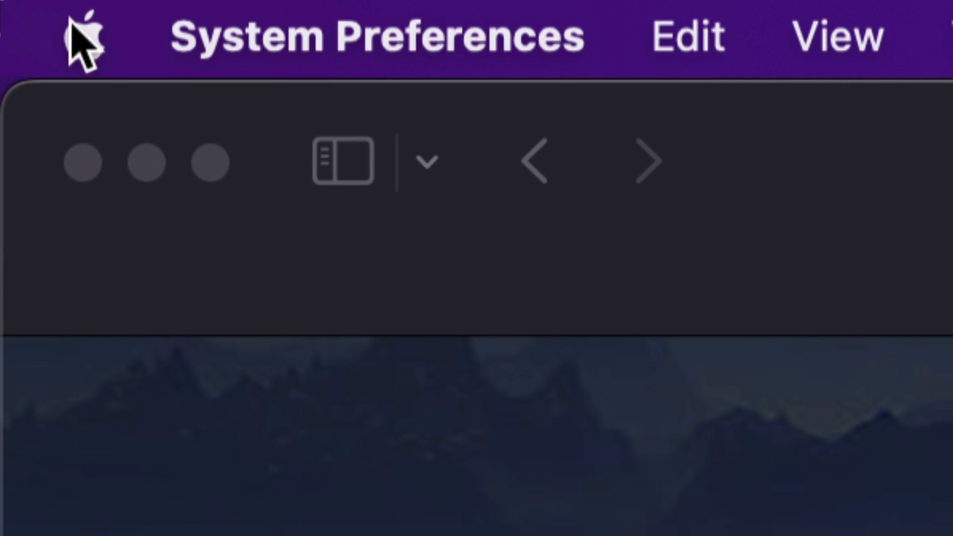
Search the App Store for 'macos ventura' and request the download from its store page
click(83, 37)
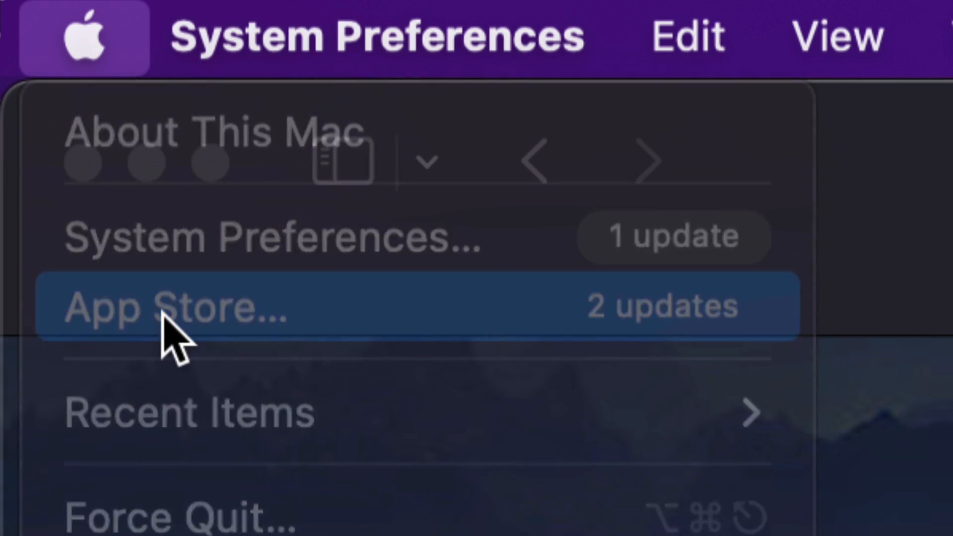
click(176, 303)
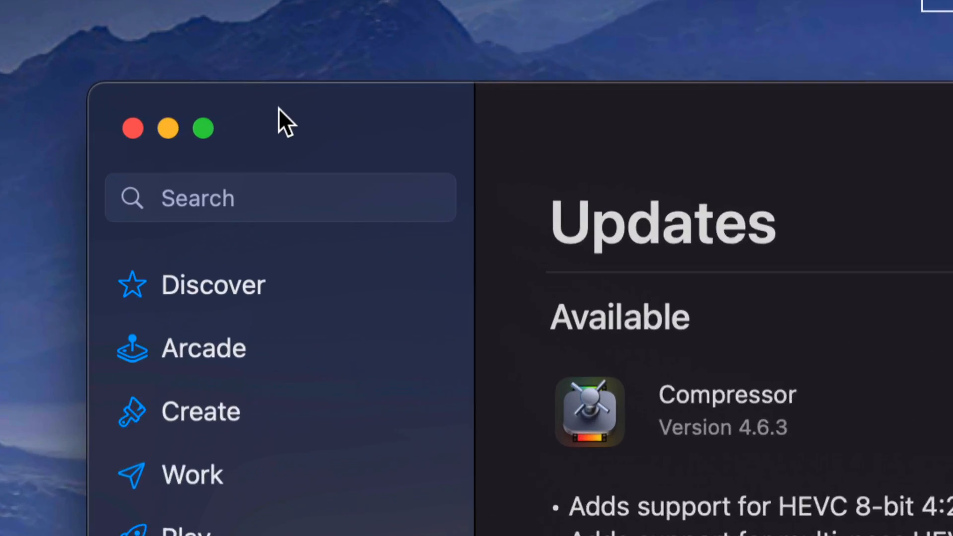
text(macos ventura)
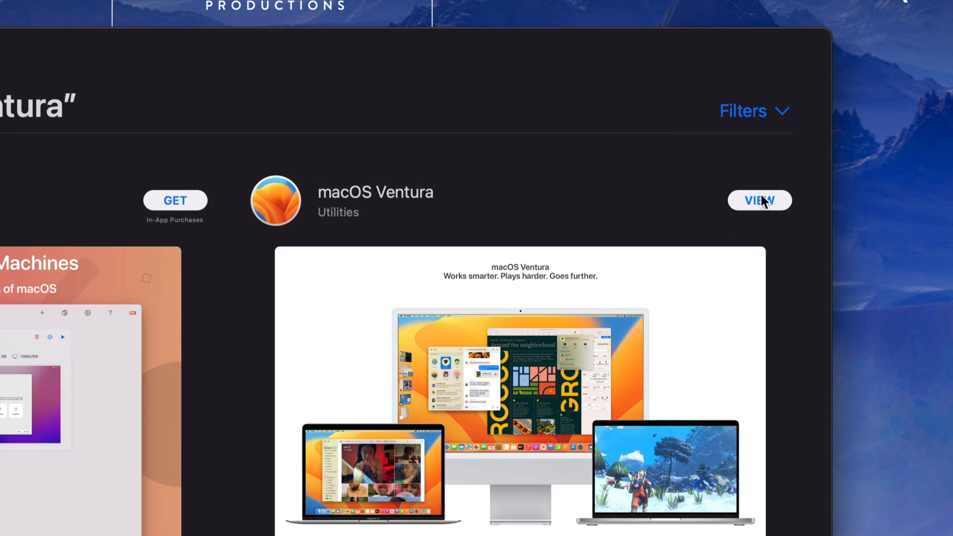
click(758, 199)
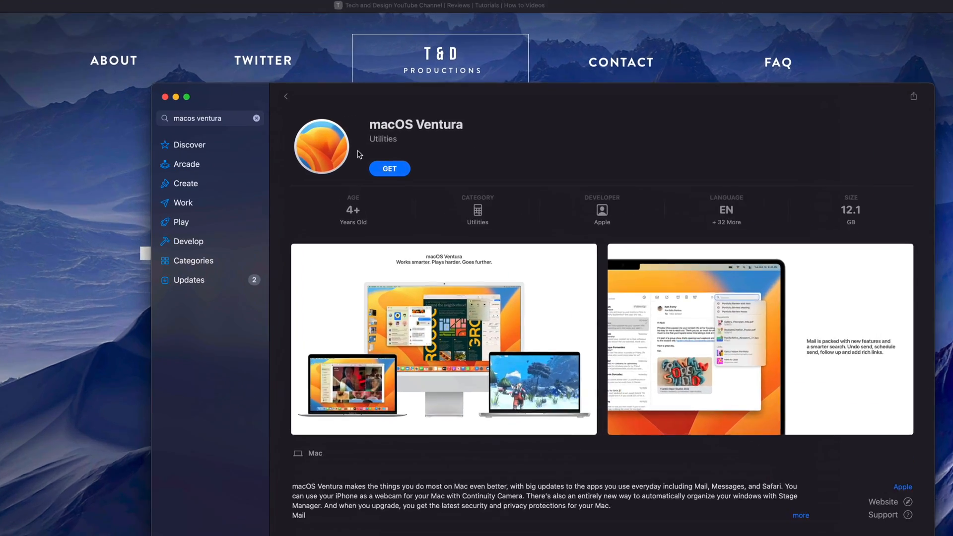
click(389, 169)
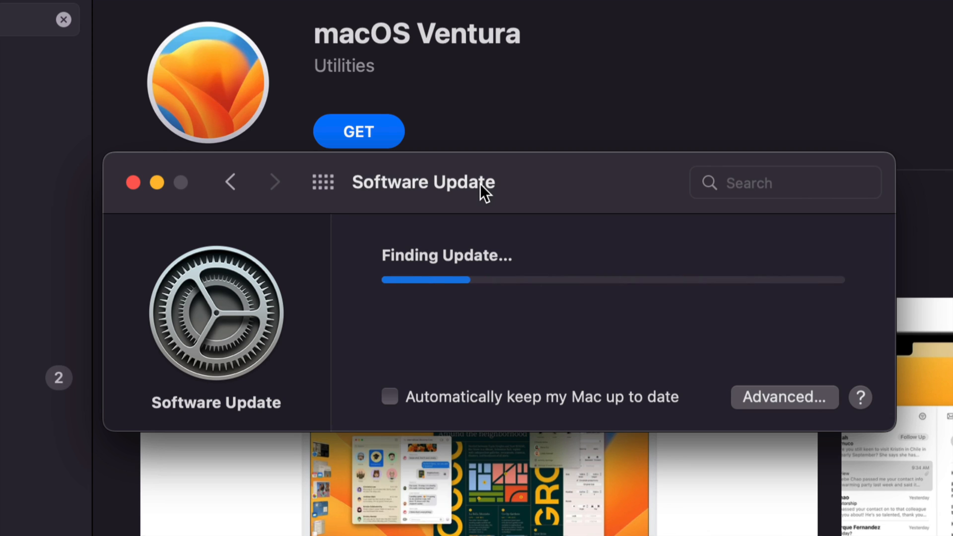
Confirm downloading macOS Ventura 13.0 in the Software Update dialog
click(358, 131)
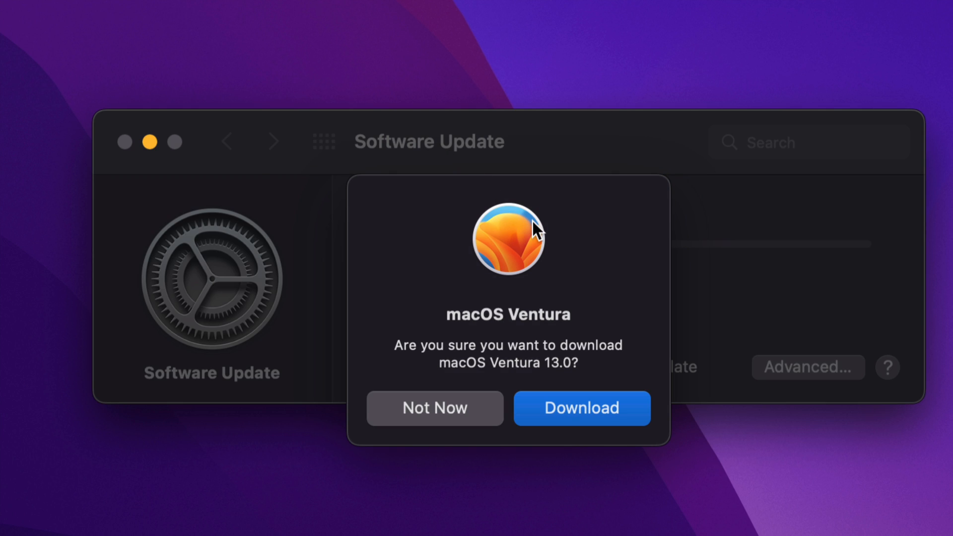
mouse_move(578, 422)
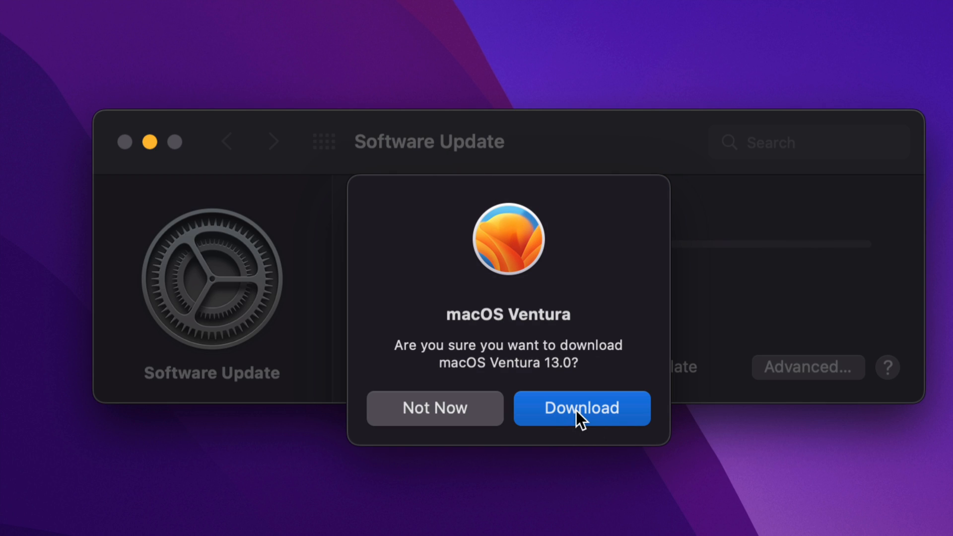
click(580, 408)
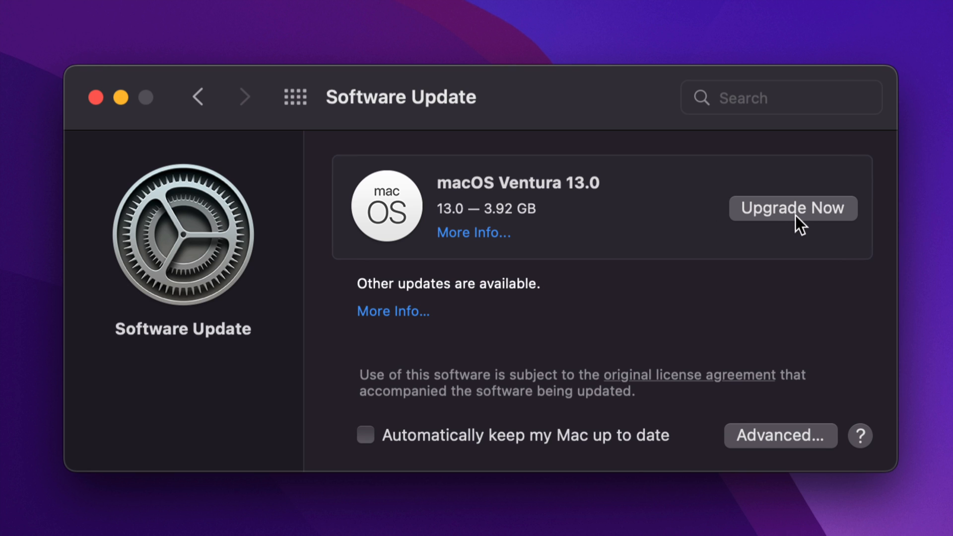
Start the Ventura upgrade, agree to the license, and target Macintosh HD
click(791, 207)
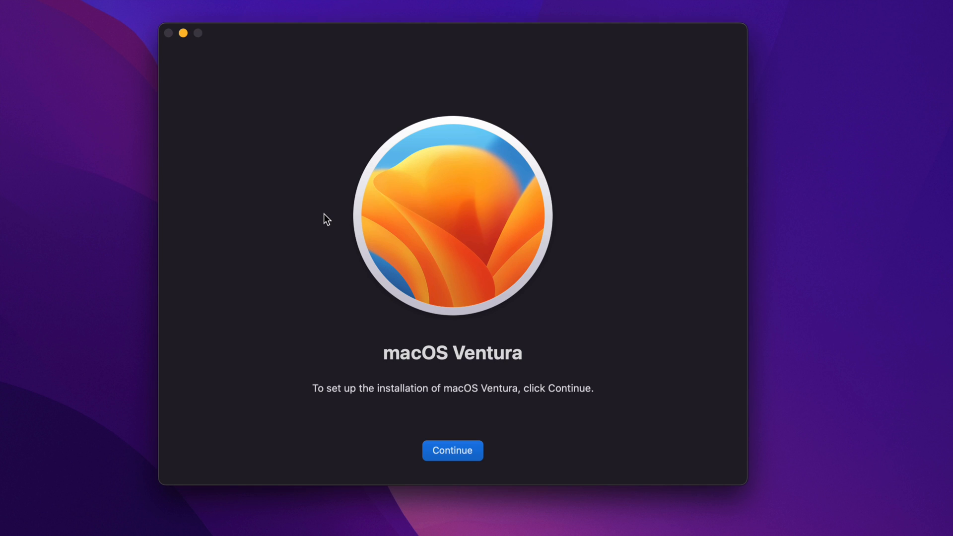
mouse_move(334, 224)
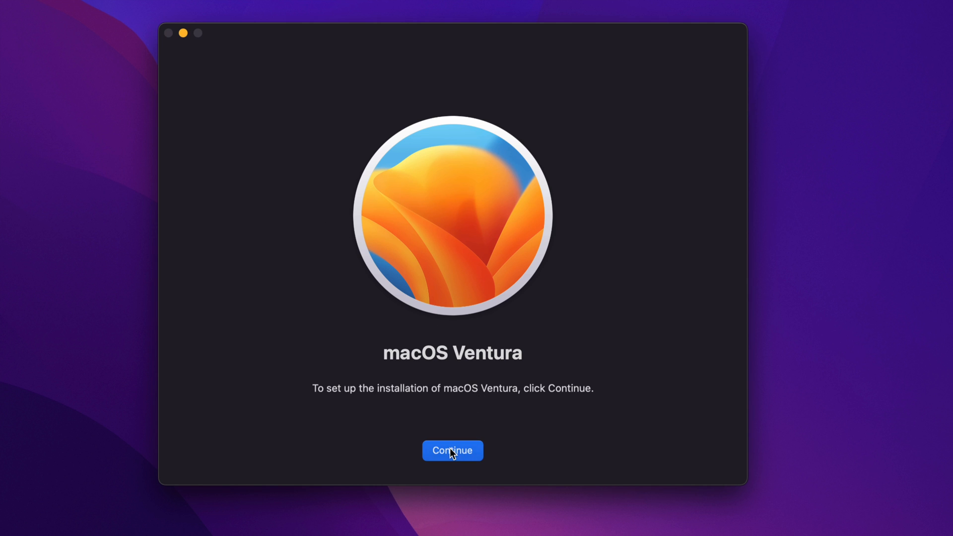
click(452, 450)
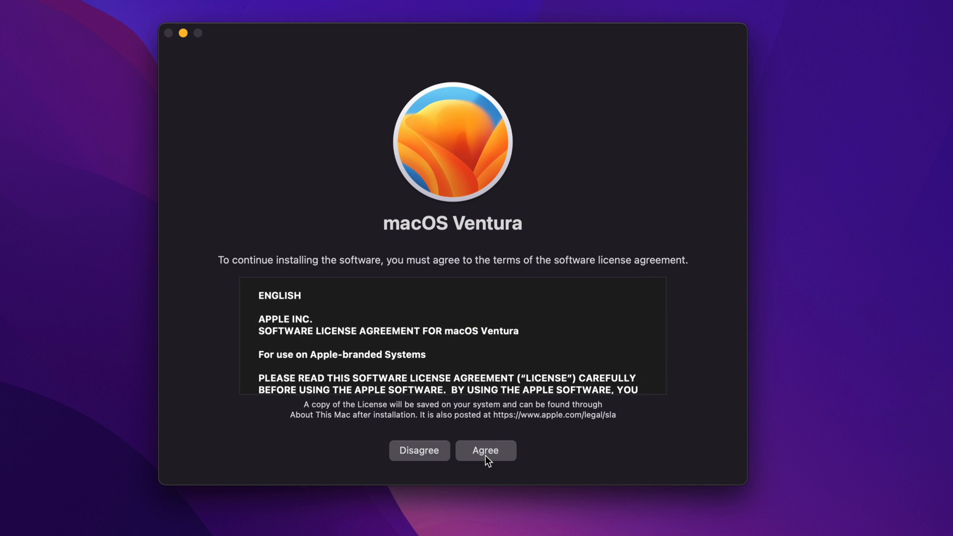
click(485, 450)
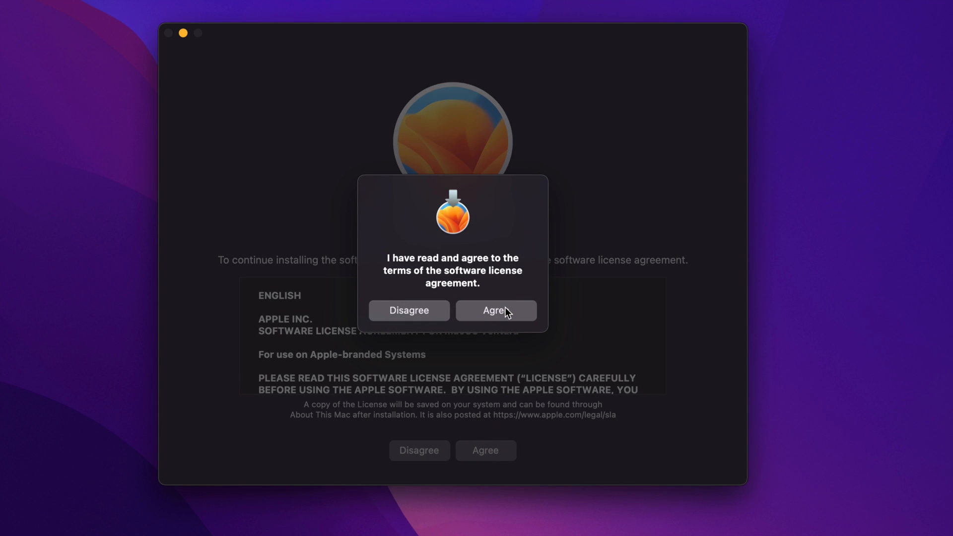
click(494, 310)
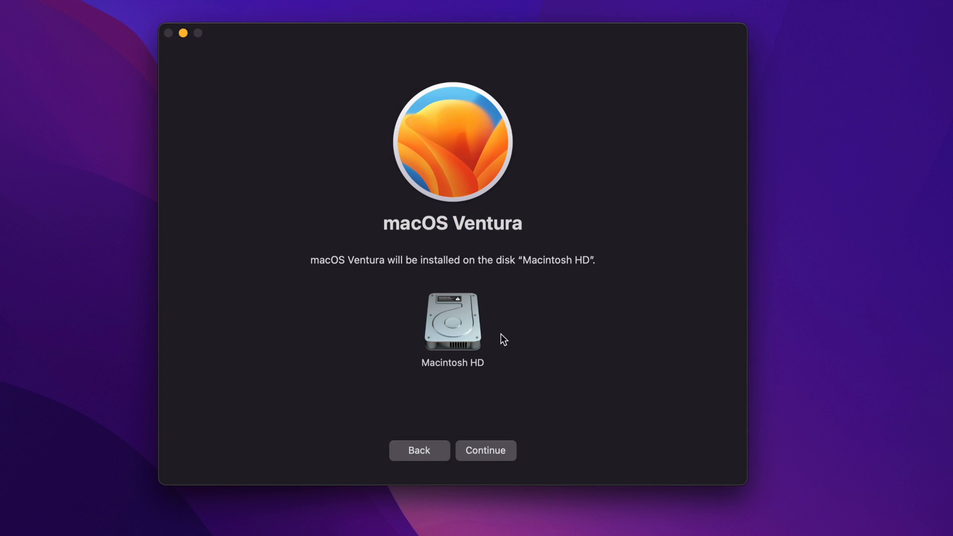
mouse_move(475, 353)
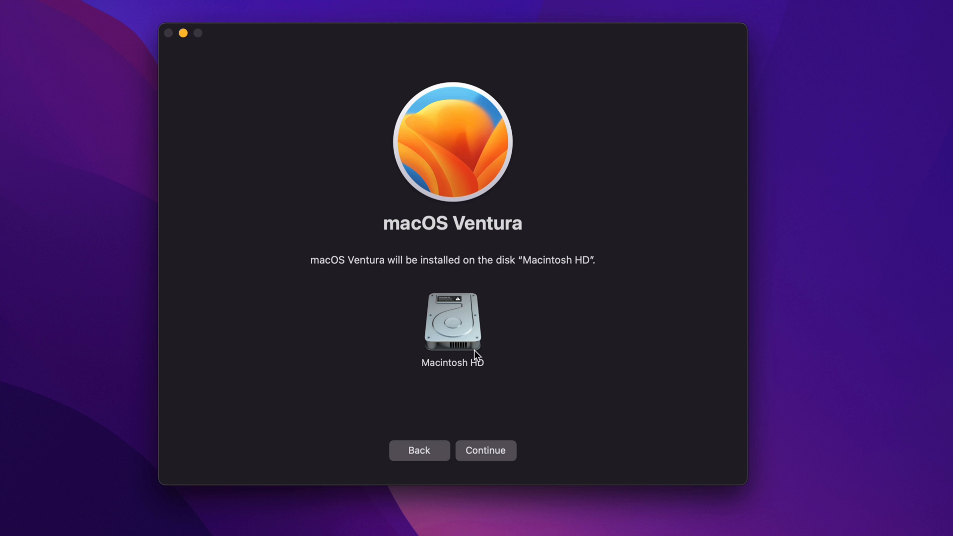
click(485, 451)
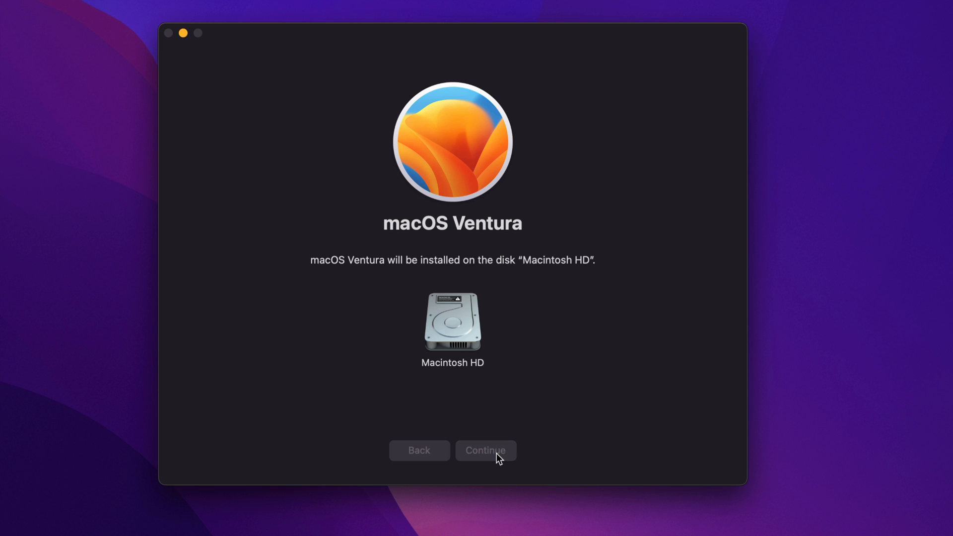
Begin installing onto Macintosh HD and authorize it with the administrator password
click(485, 451)
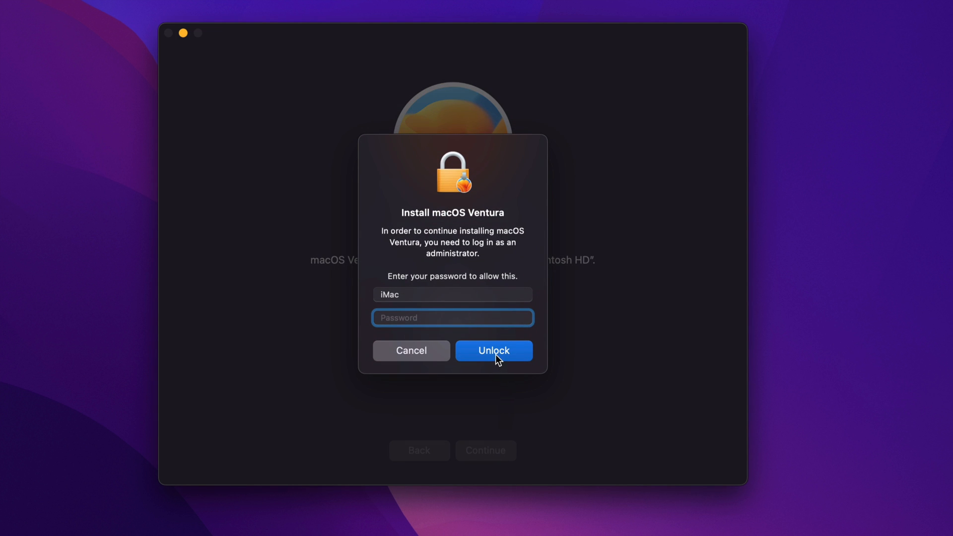
click(493, 350)
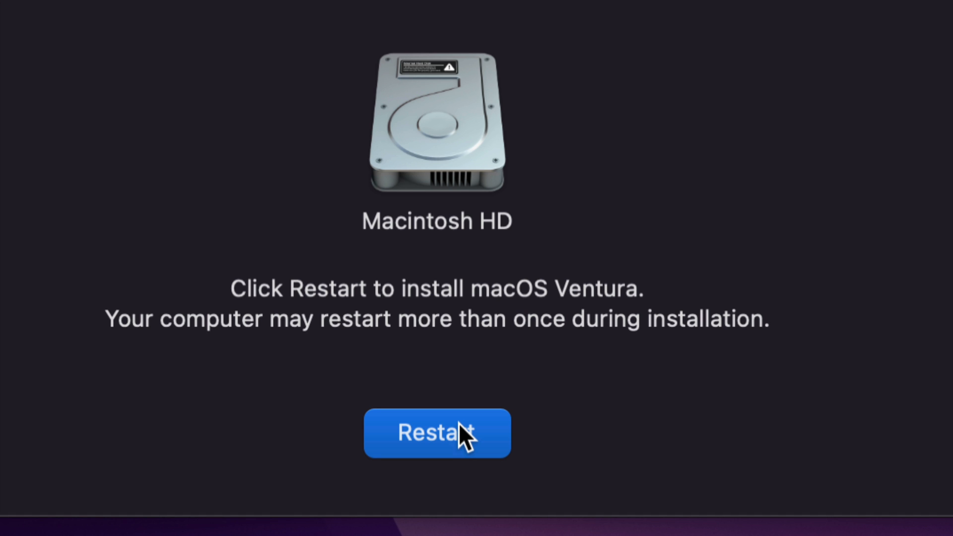
Restart the Mac so the macOS Ventura installation completes
click(436, 433)
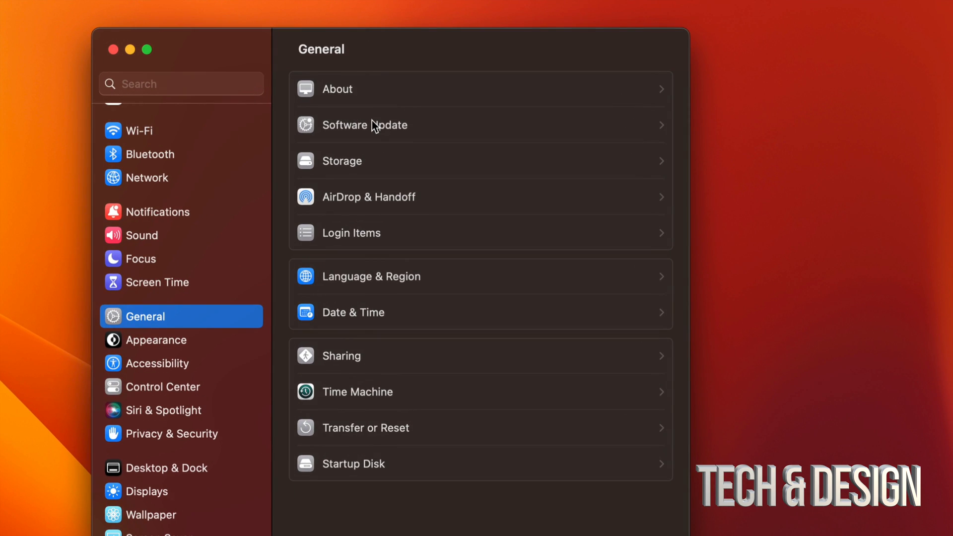
View Software Update confirming macOS Ventura 13.0 (22A380) is installed and up to date
click(365, 125)
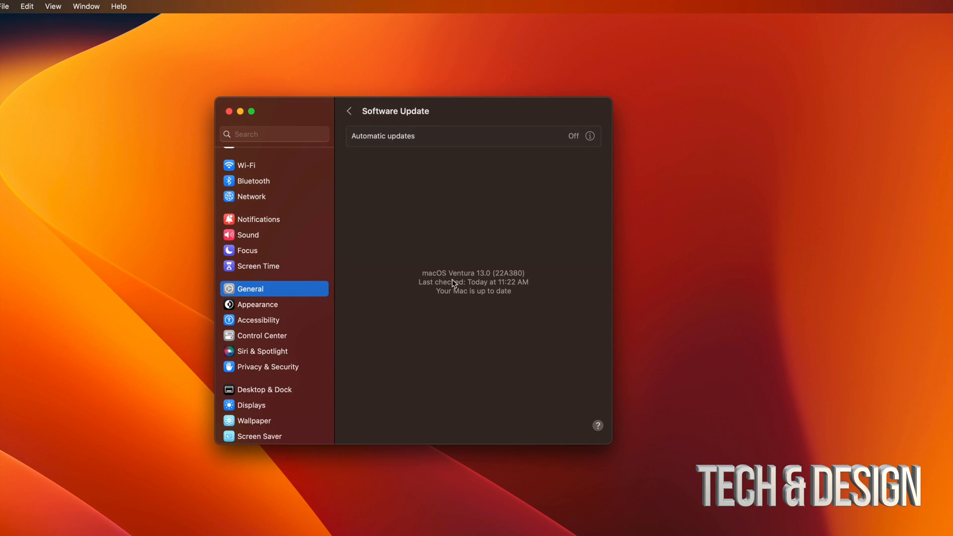
mouse_move(383, 242)
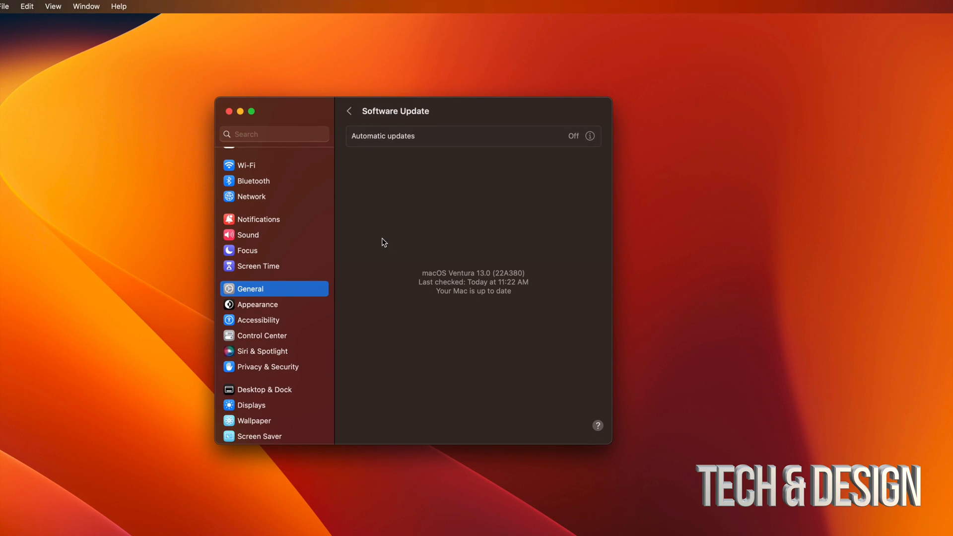
mouse_move(337, 202)
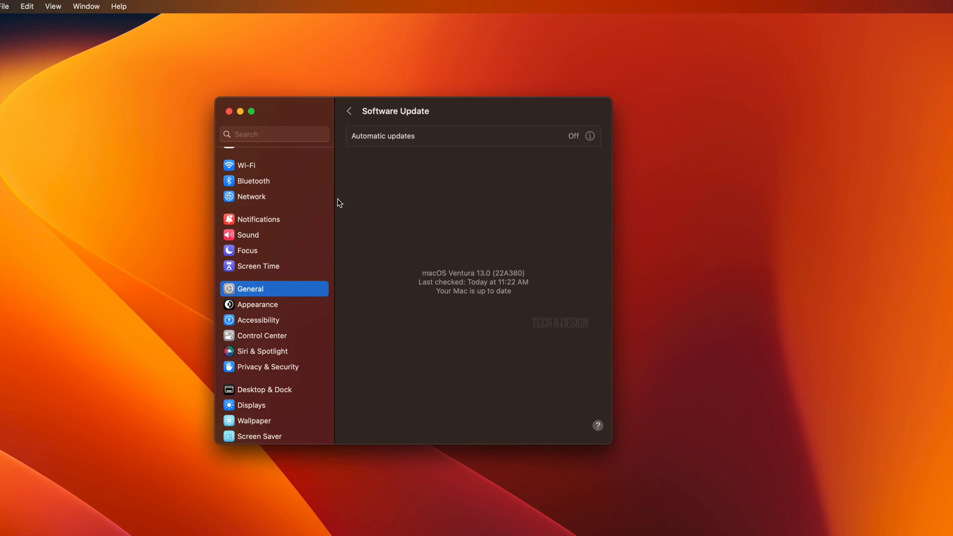